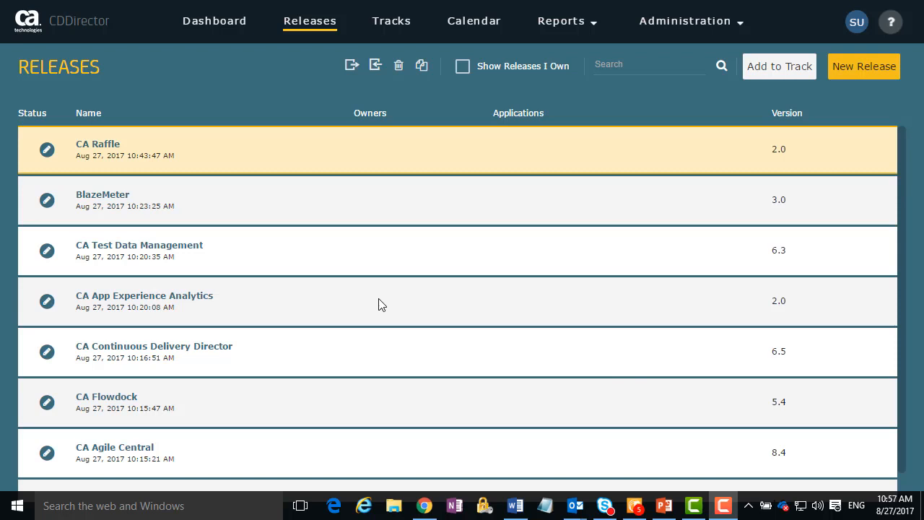
mouse_move(167, 179)
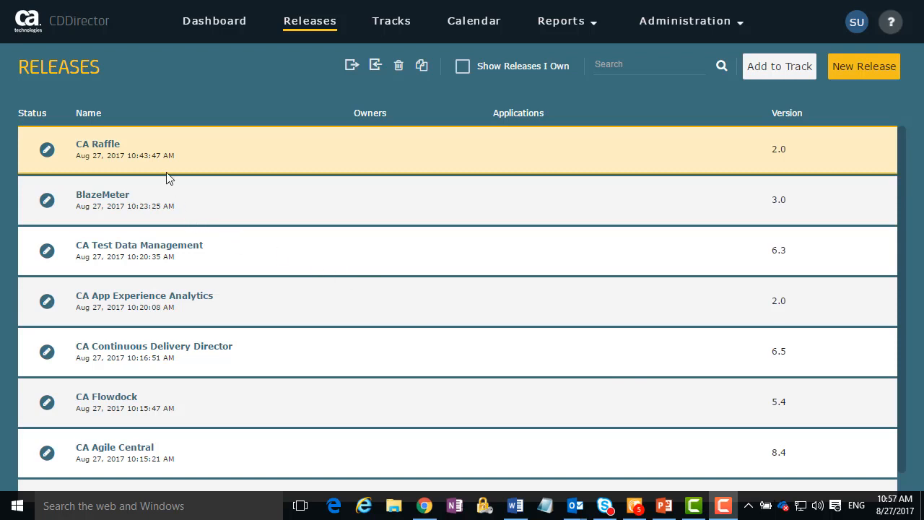
Step: View the CA Raffle release pipeline with its testing and deployment phases
click(98, 145)
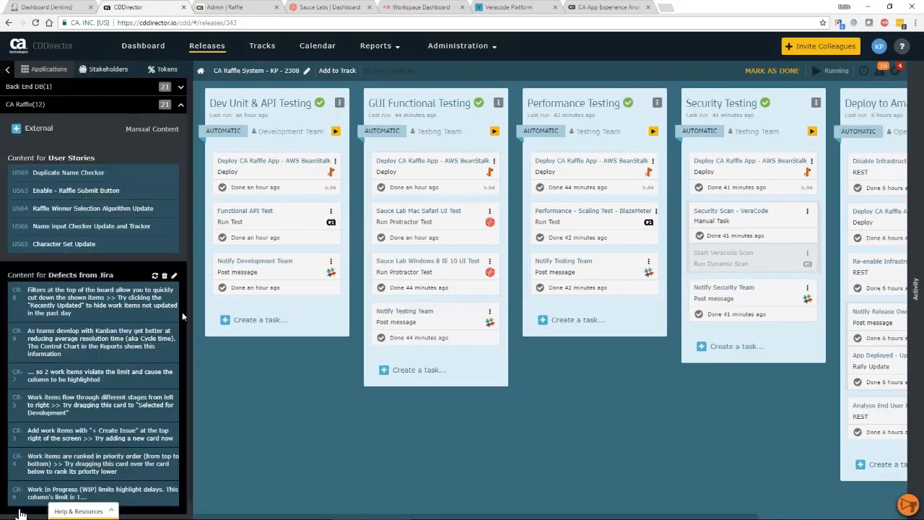
mouse_move(182, 407)
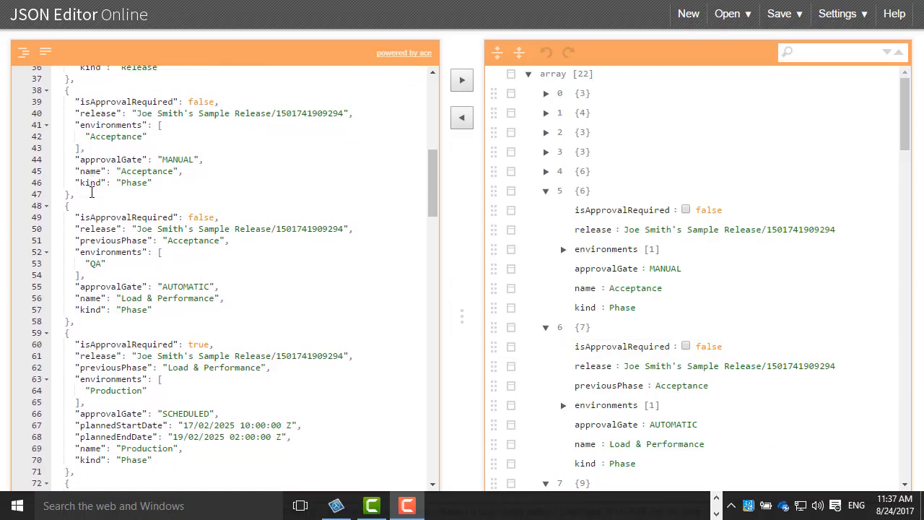
scroll(down, 3)
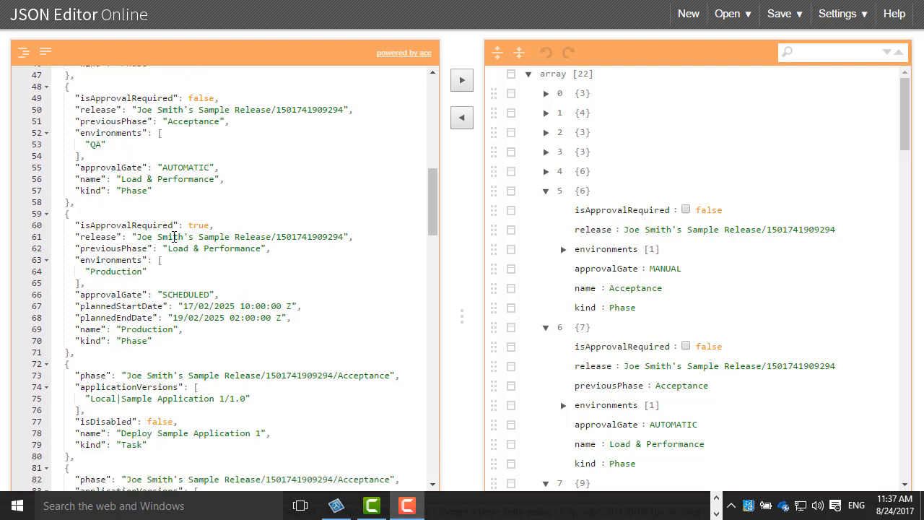
scroll(down, 3)
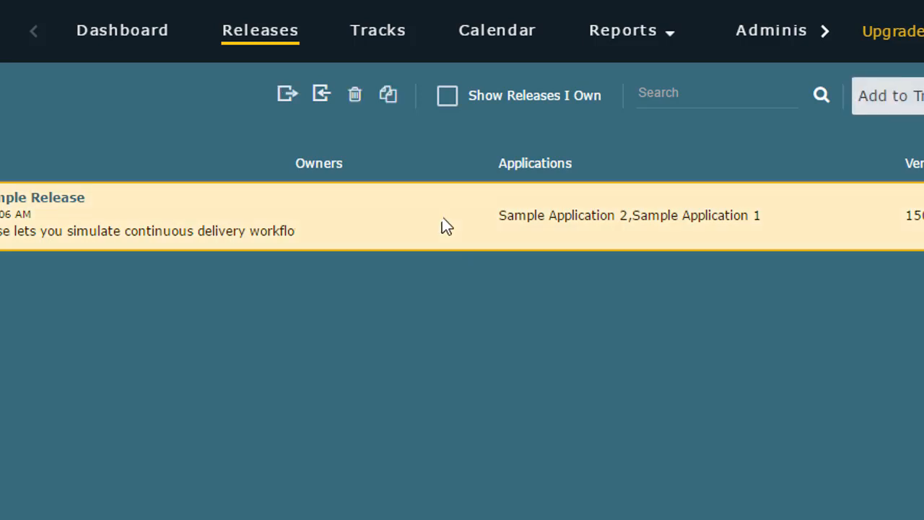
mouse_move(430, 234)
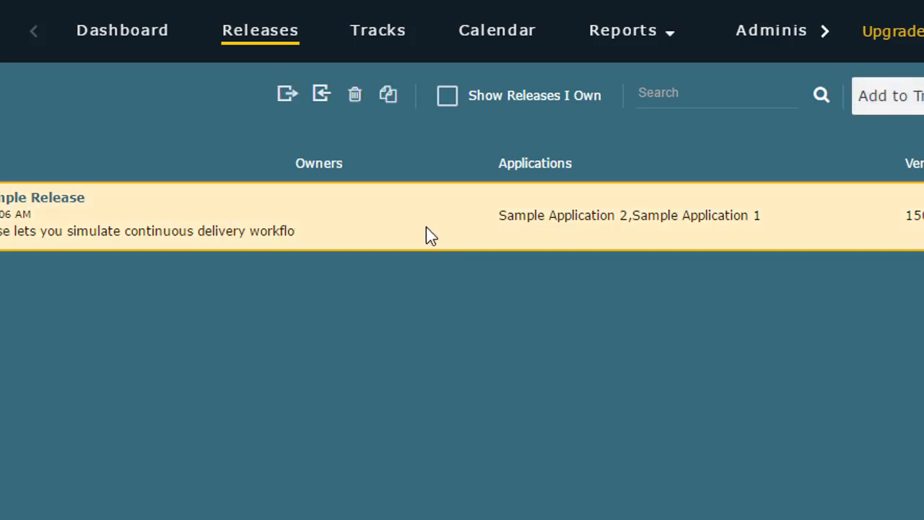
mouse_move(339, 142)
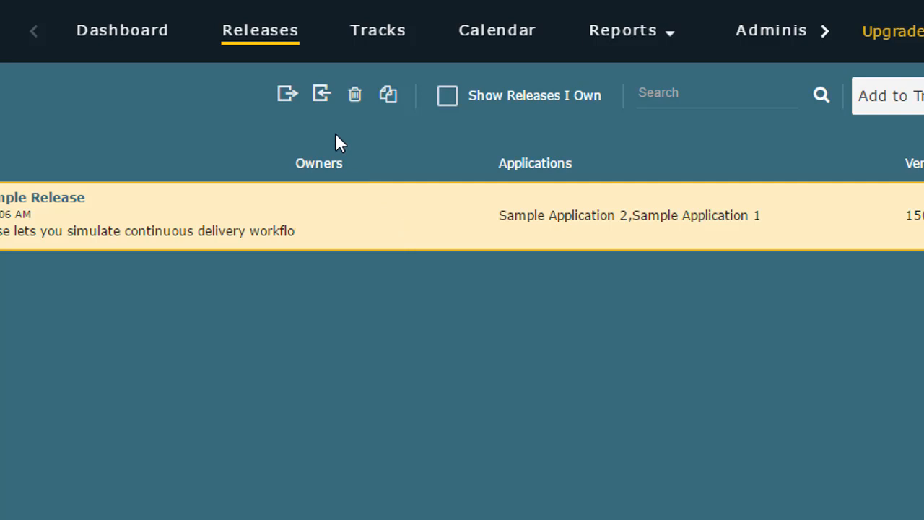
mouse_move(289, 94)
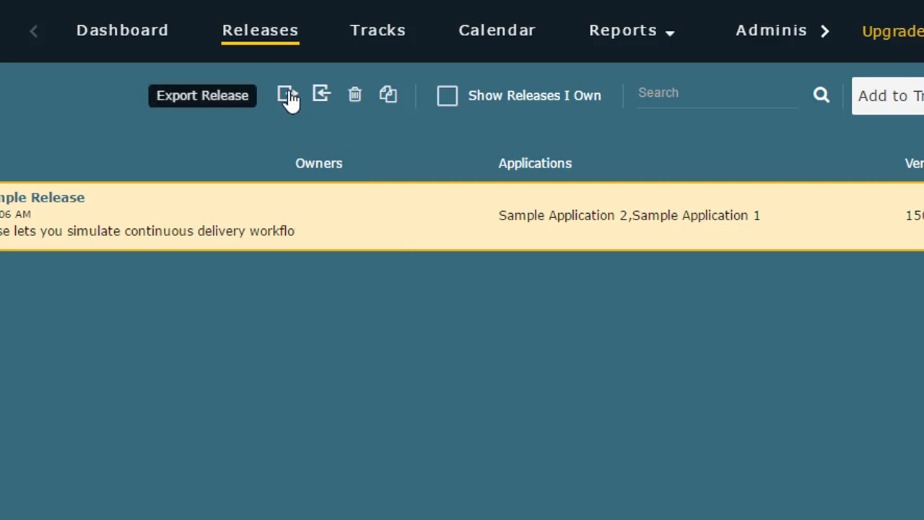
Step: Save Joe Smith's Sample Release as a JSON file in the MyReleases folder
click(287, 95)
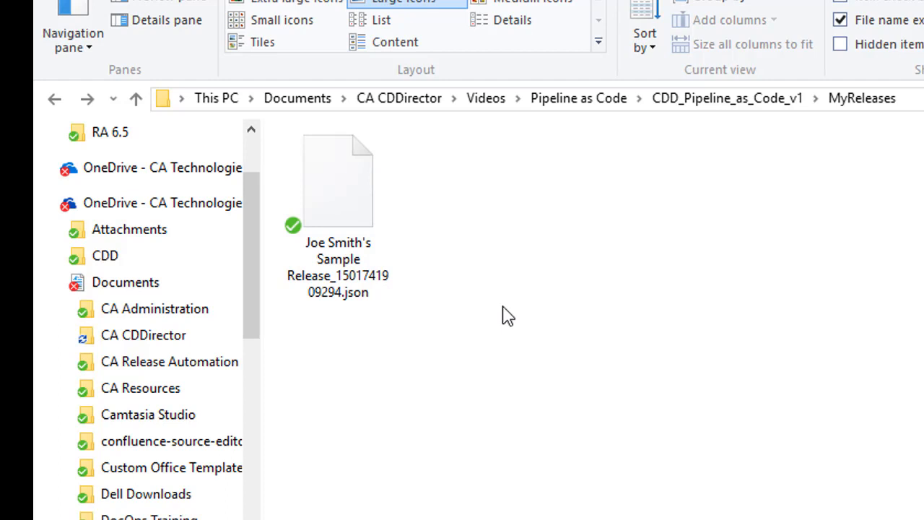
click(338, 180)
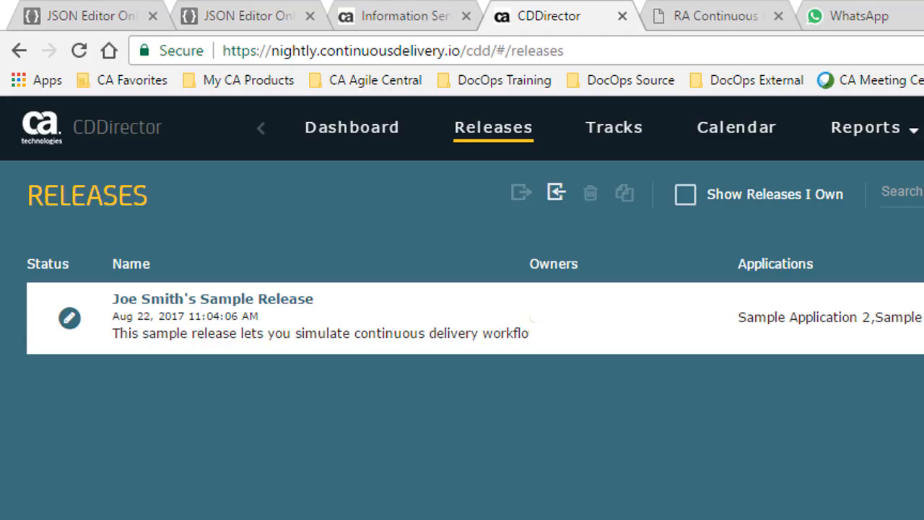
mouse_move(556, 193)
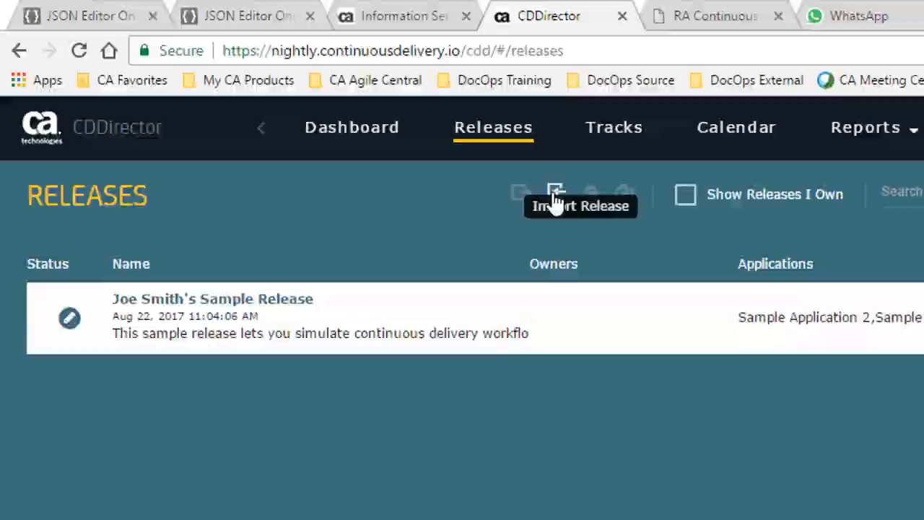
Step: Import the edited pipeline JSON, adding a new release above Joe Smith's Sample Release
click(556, 193)
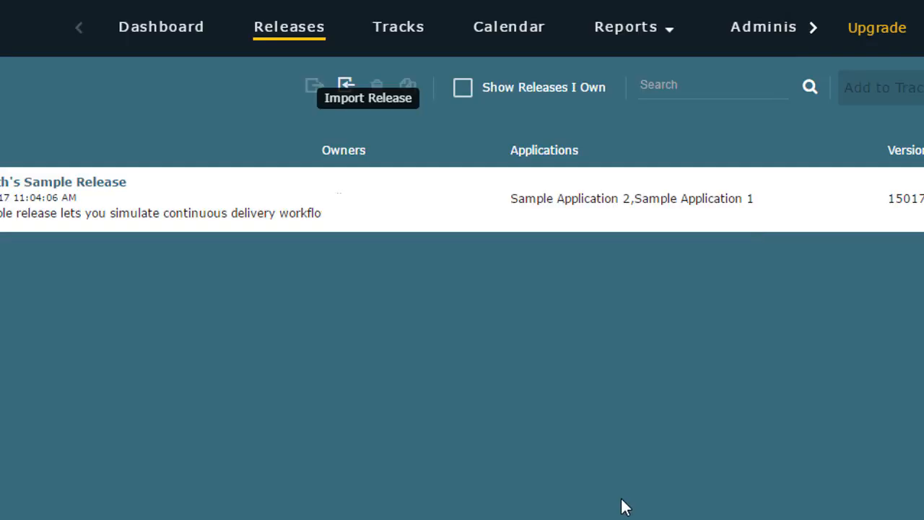
click(345, 85)
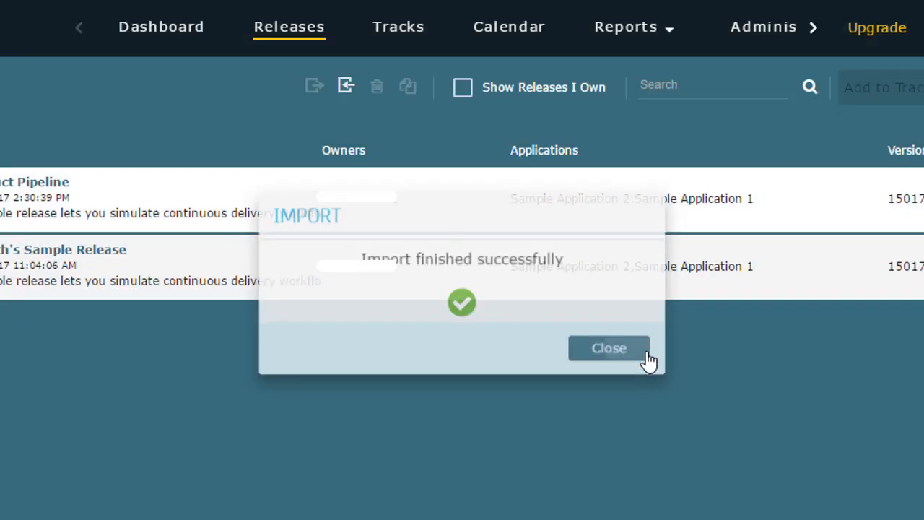
click(609, 348)
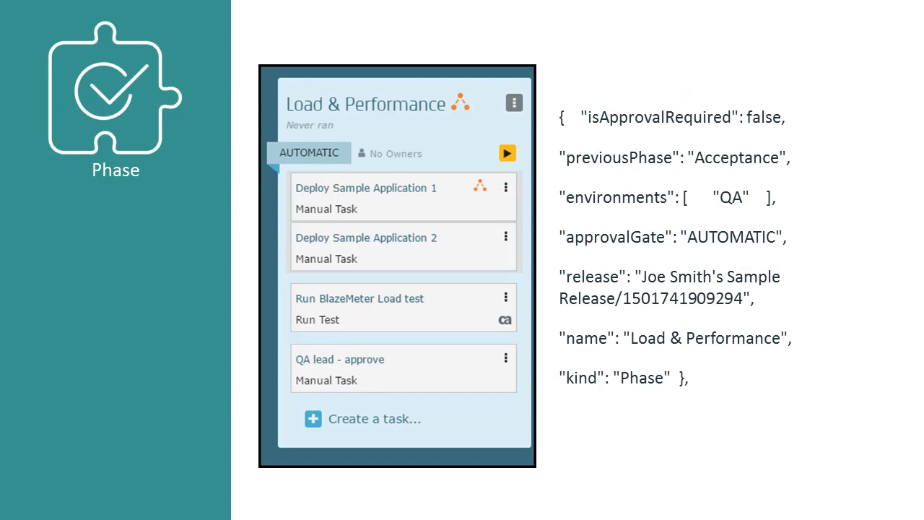
Step: Show the Phase slide's JSON fields, then import the MyProduct Pipeline release file again
click(359, 298)
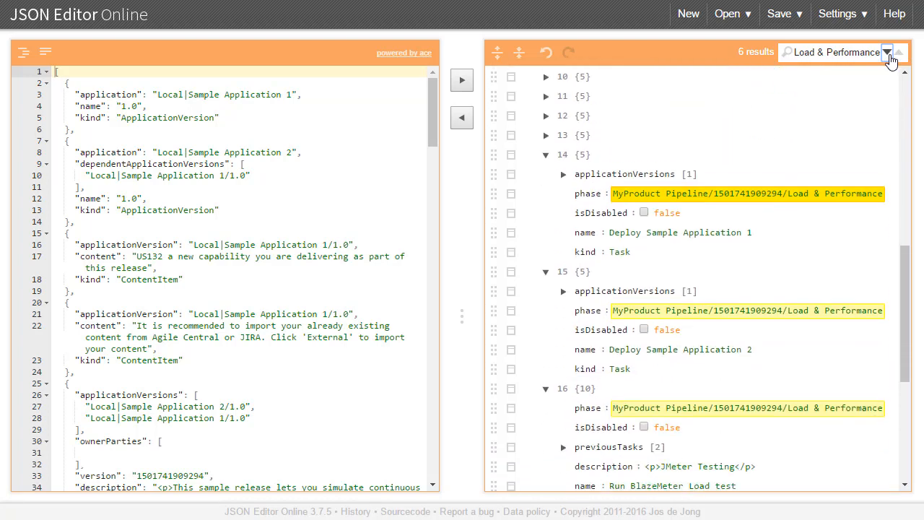
scroll(down, 3)
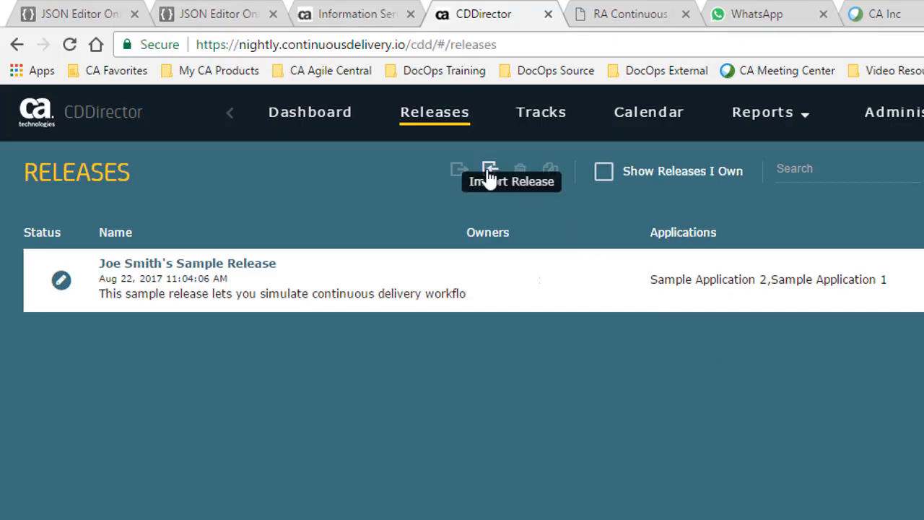
click(490, 169)
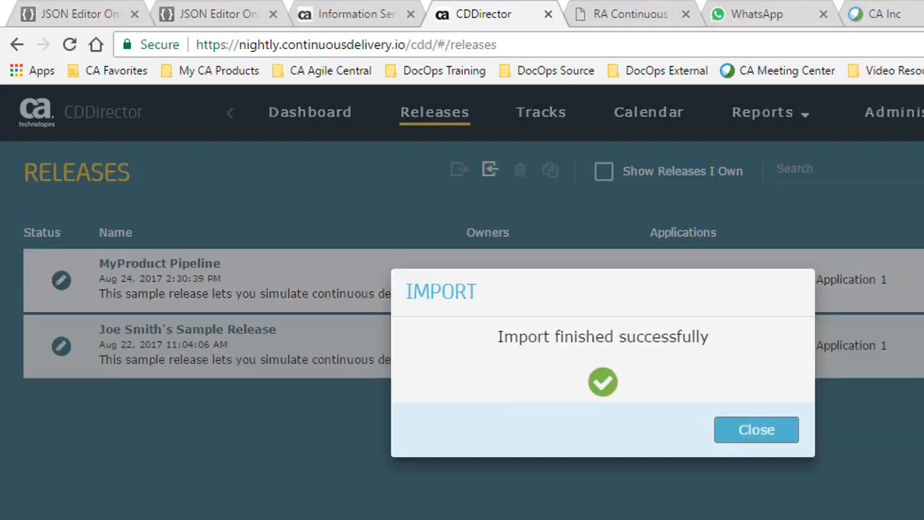
click(757, 428)
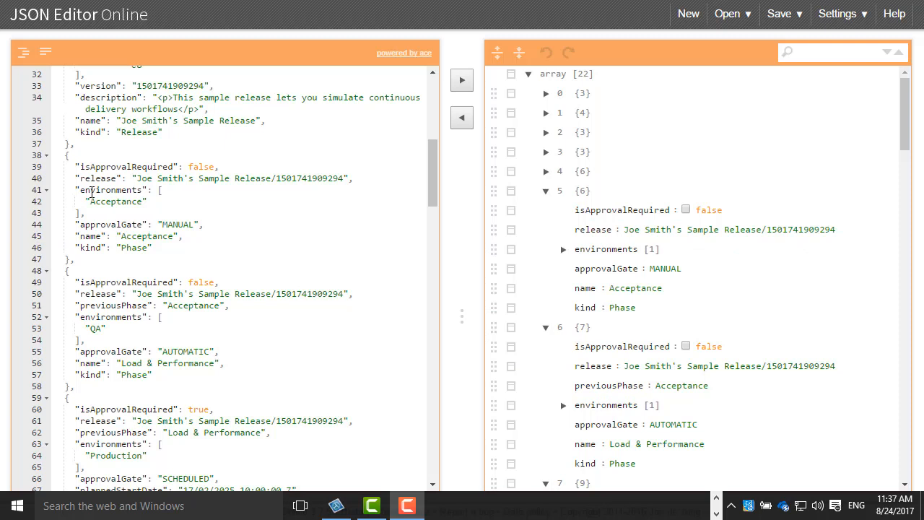
Step: Review the Production phase JSON, then bring up the REST API documentation from help
scroll(down, 3)
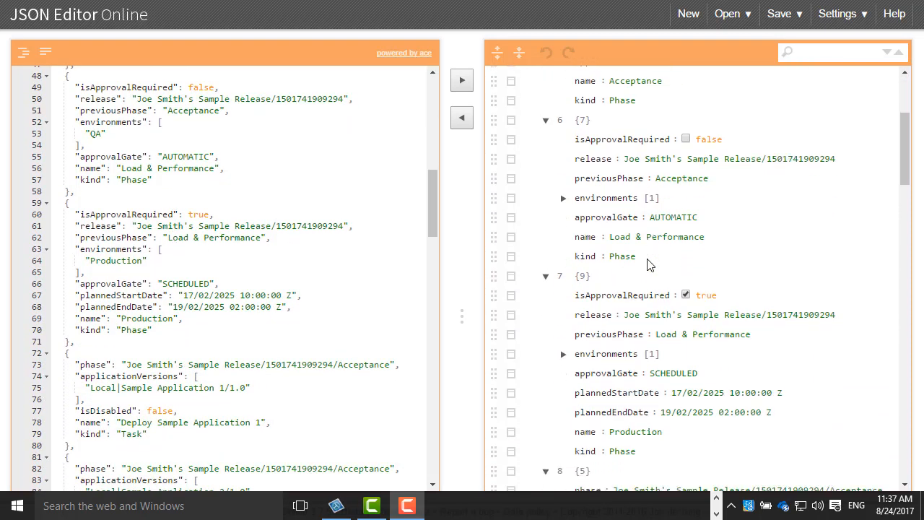
scroll(down, 3)
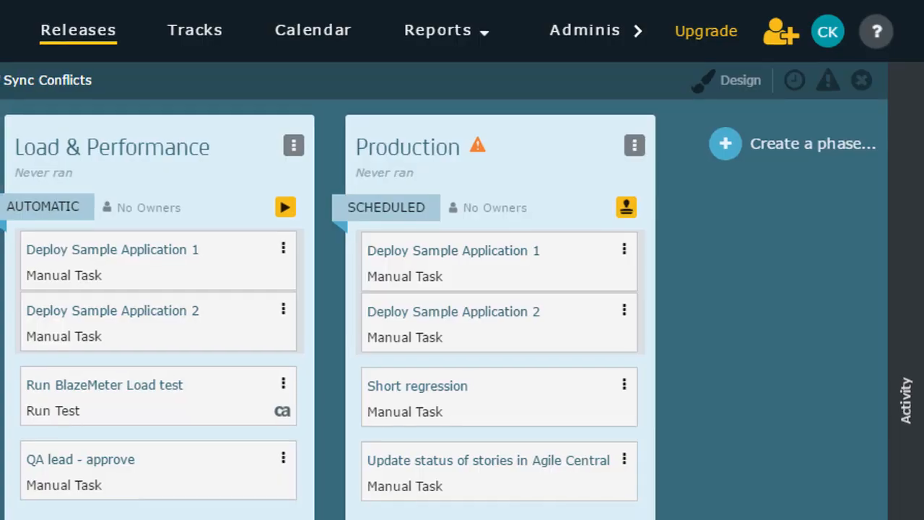
click(876, 32)
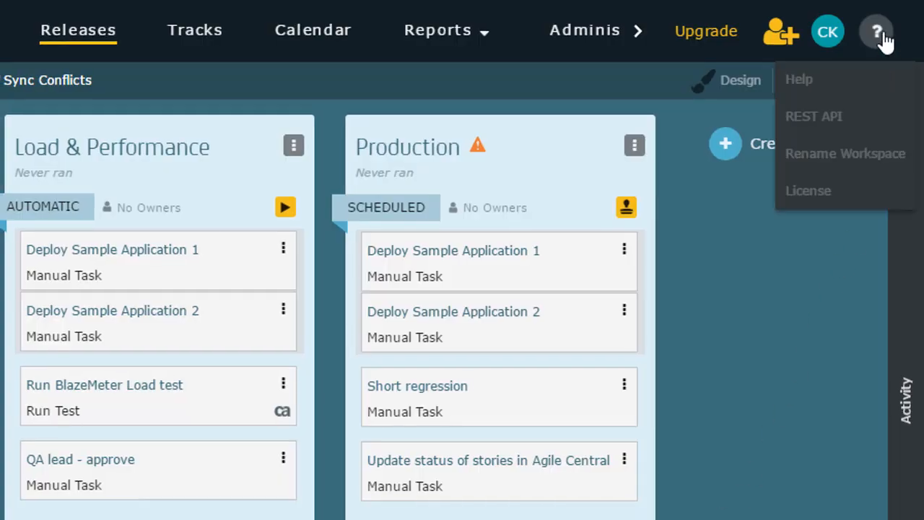
click(814, 115)
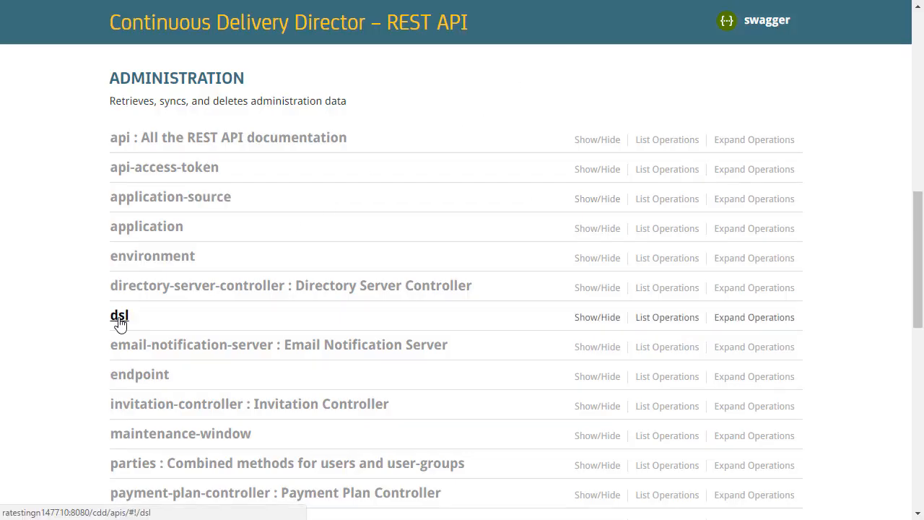
Step: Post the /dsl-manifests request adding the Send CA Flowdock message task to Acceptance
click(118, 316)
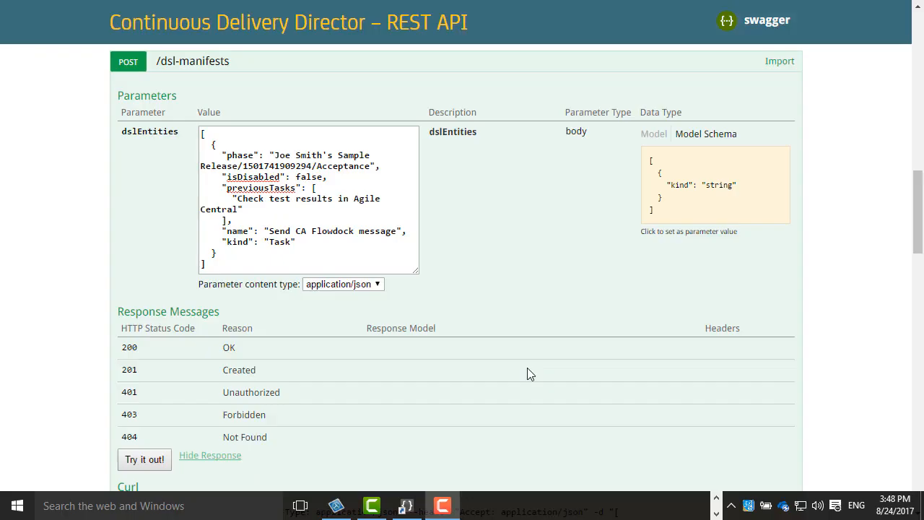
click(145, 459)
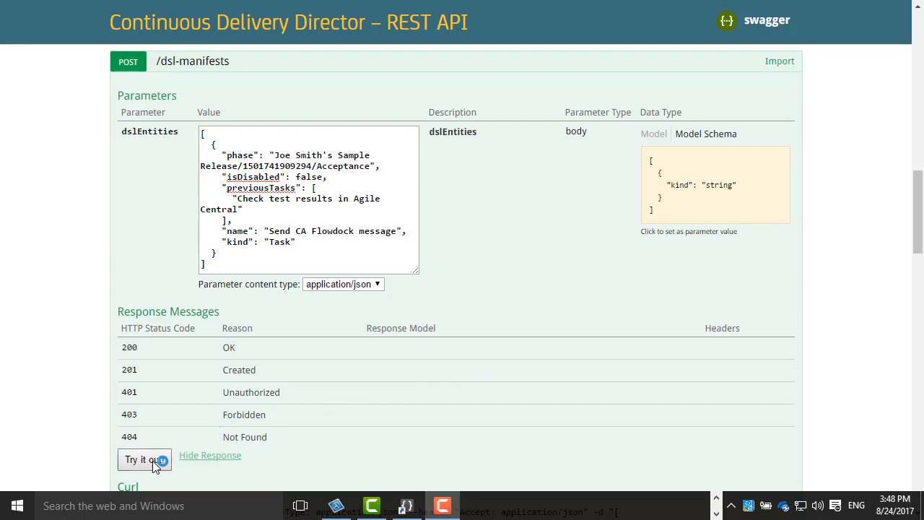